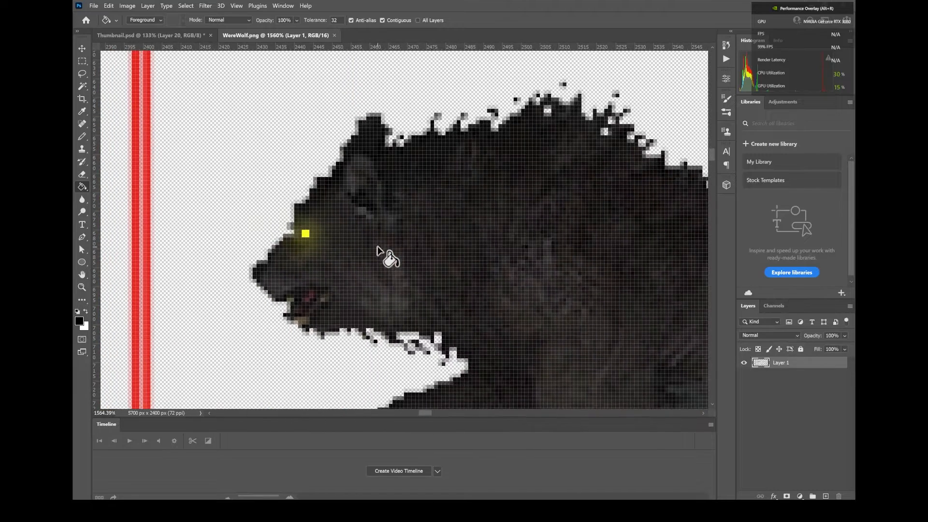
# Sample the yellow eye colour with Color Range, Sampled Colors, Fuzziness 120.
pyautogui.click(185, 5)
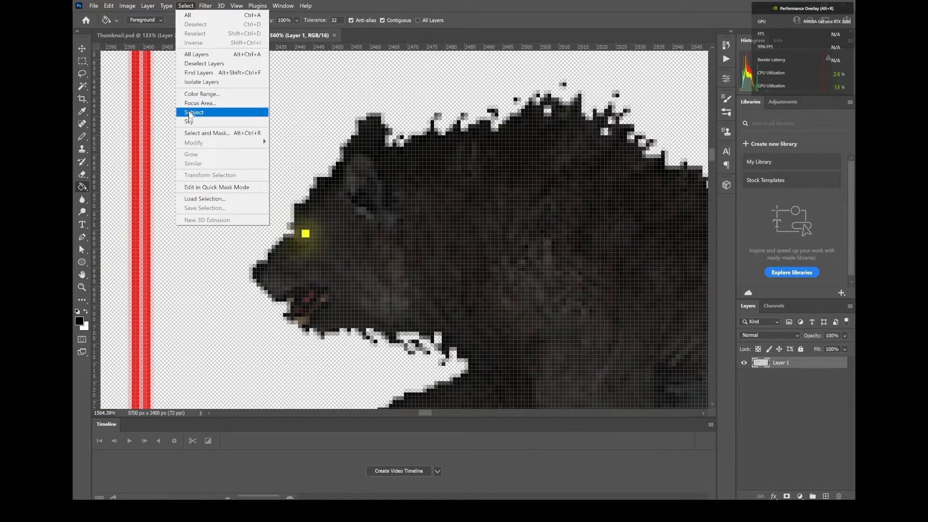
pyautogui.click(201, 93)
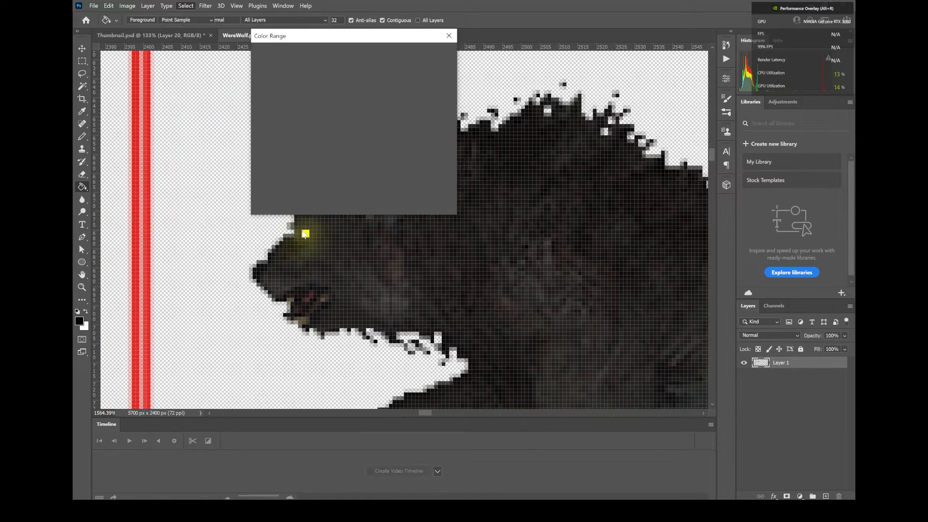
pyautogui.click(306, 233)
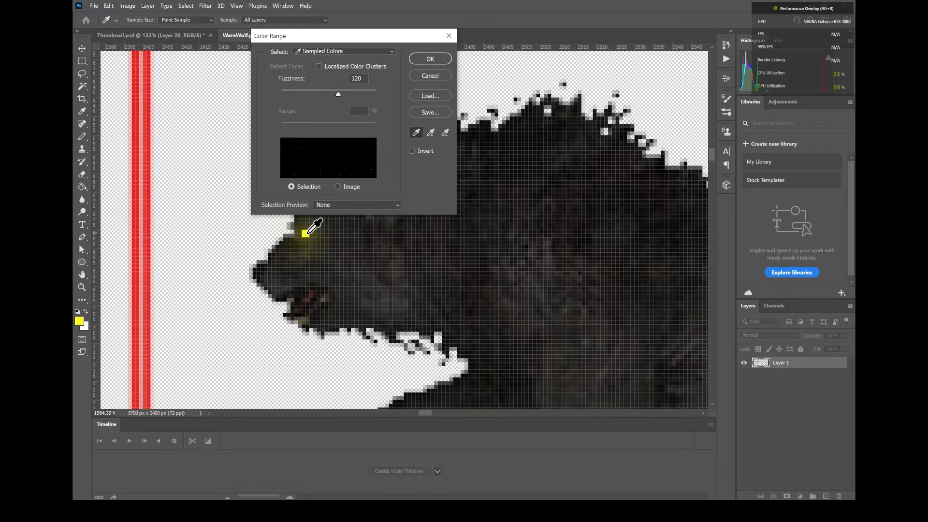
pyautogui.click(429, 75)
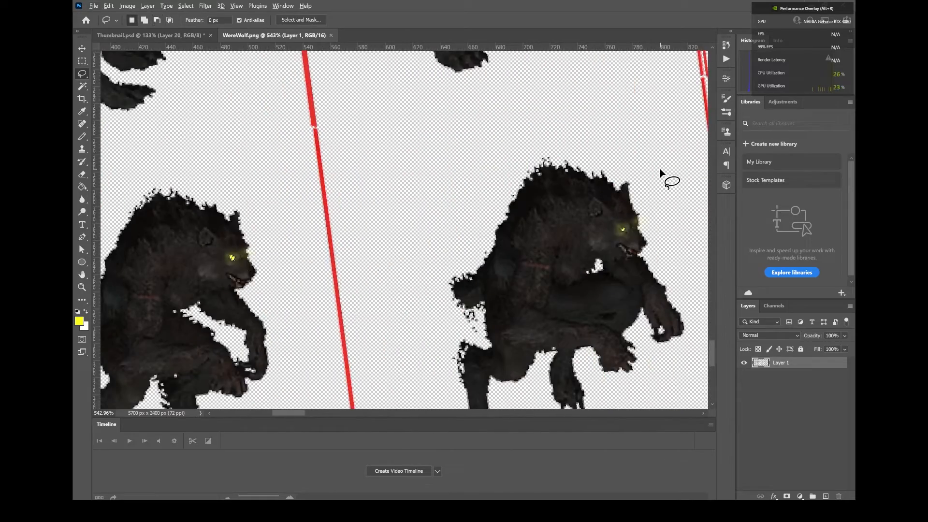
# Scroll across the sprite sheet to check the eye selection.
pyautogui.hscroll(3)
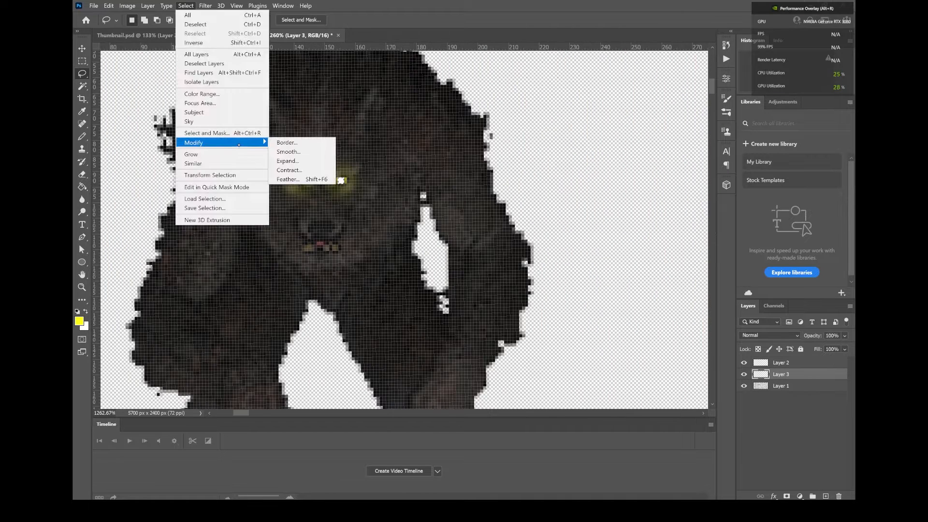
# Lasso the eyes, feather 1 px, add a new layer, and expand the selection 2 px.
pyautogui.click(287, 179)
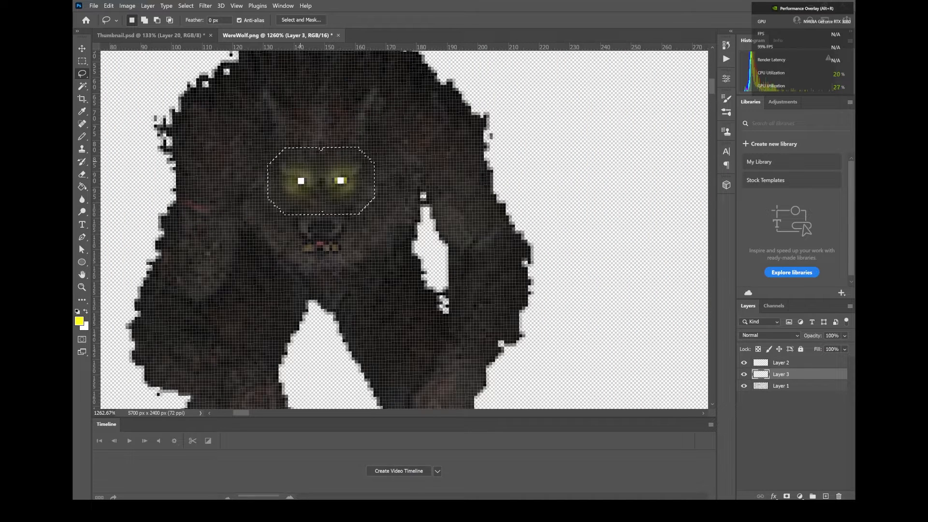
pyautogui.click(185, 5)
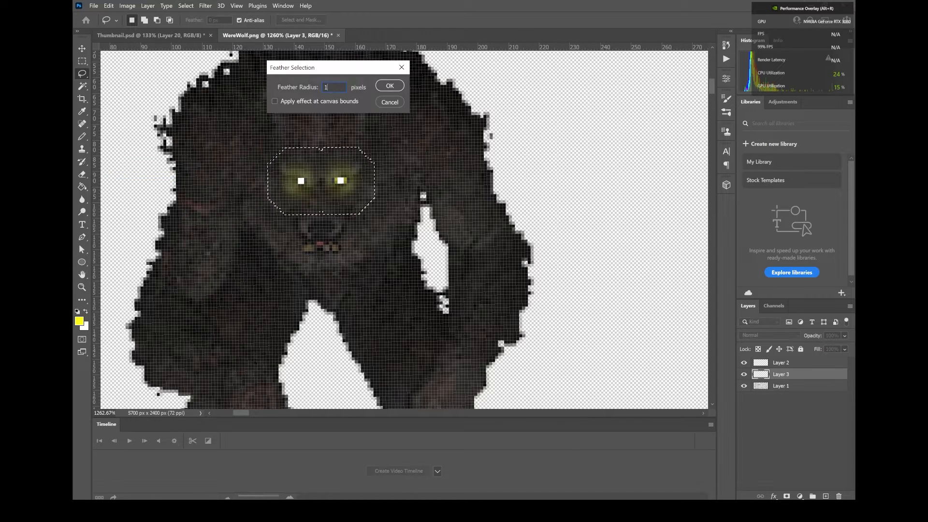
pyautogui.click(389, 85)
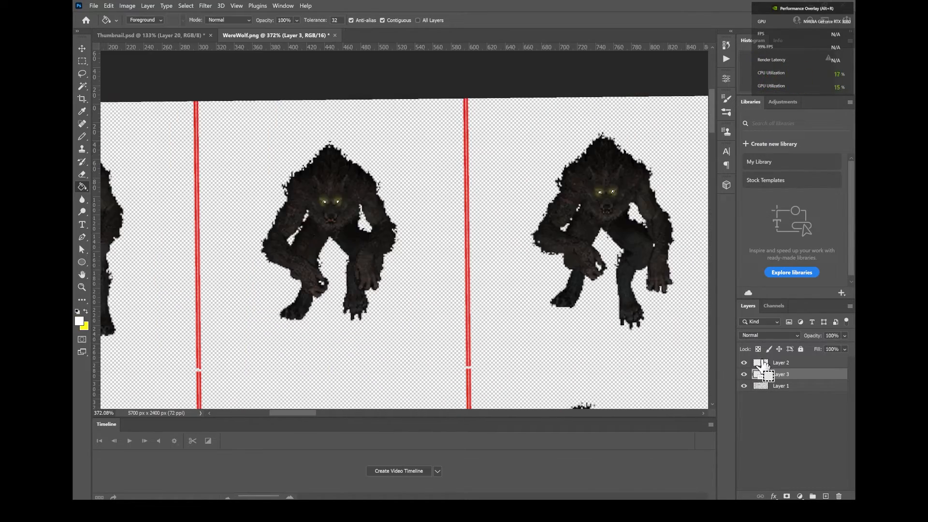
pyautogui.click(185, 5)
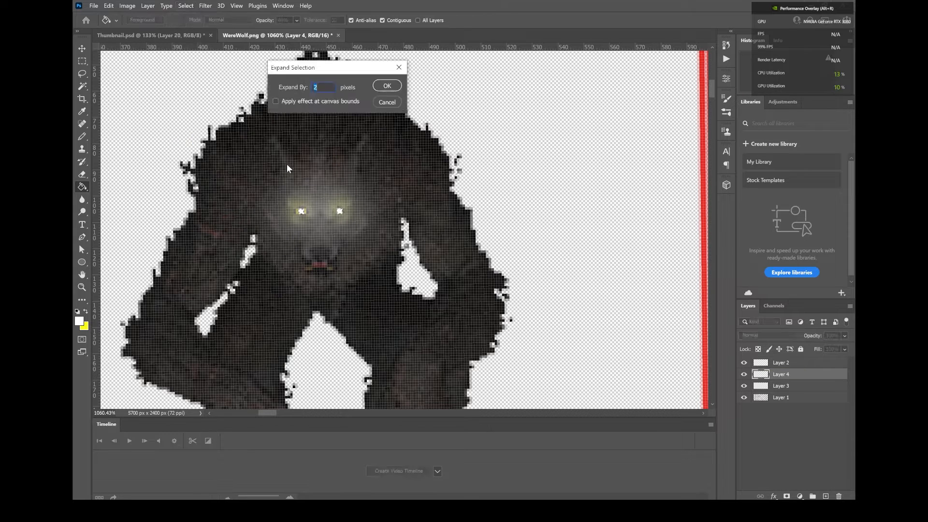
pyautogui.click(386, 85)
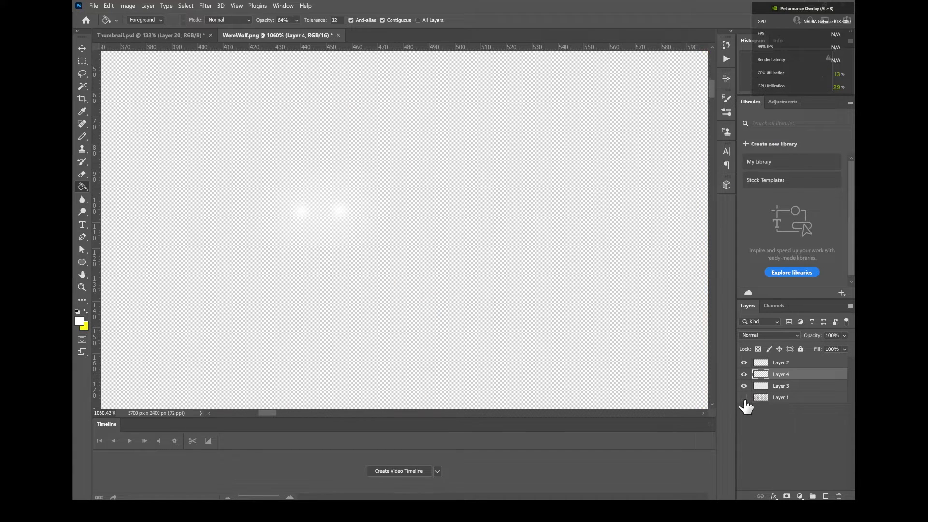
pyautogui.moveTo(744, 397)
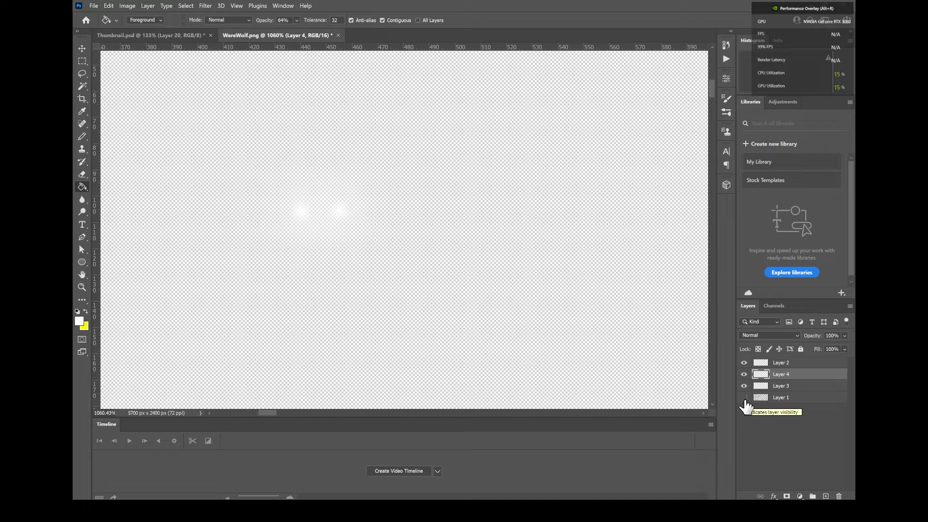
# Hide Layer 1, then set the WereWolfEyes texture to point filtering in Unity.
pyautogui.click(94, 6)
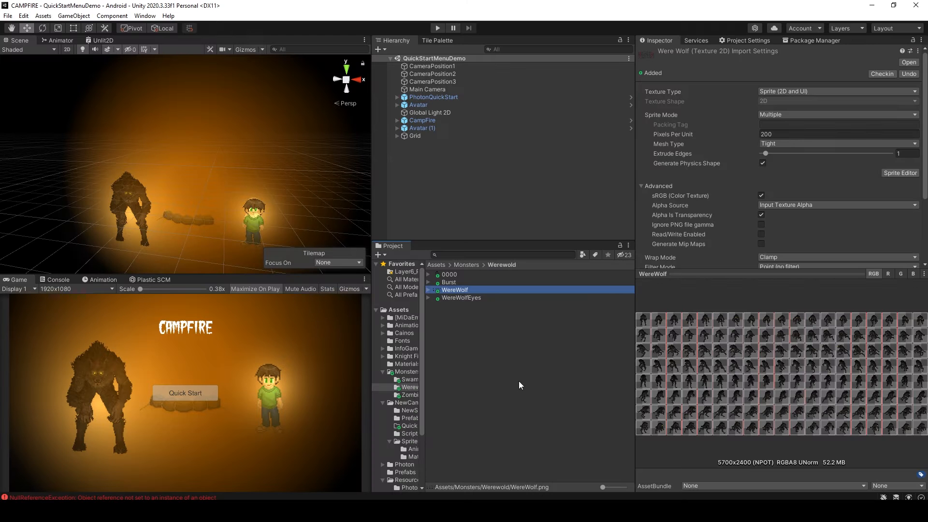
pyautogui.click(461, 297)
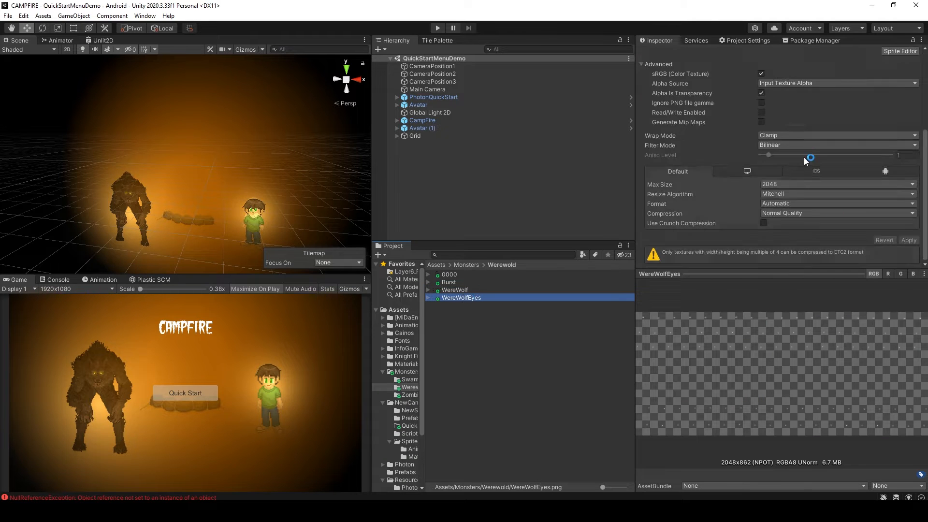
pyautogui.click(834, 145)
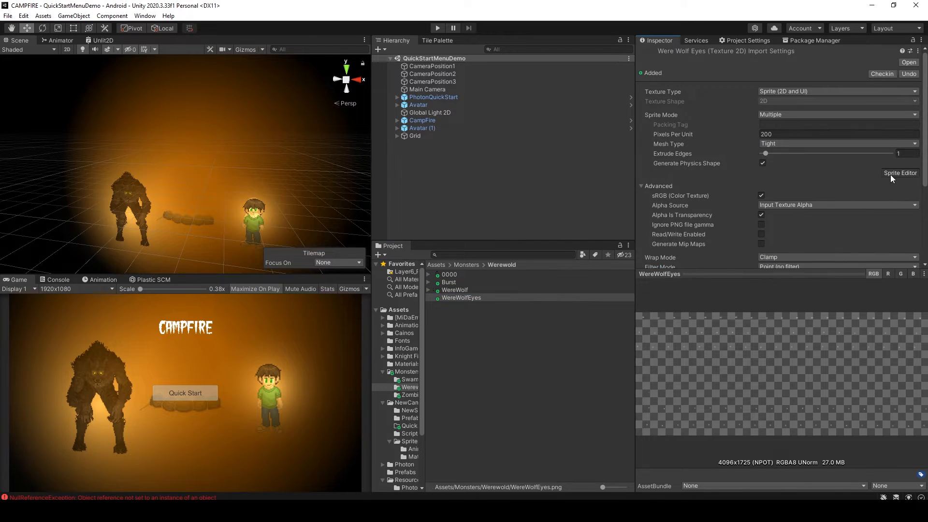
# Grid-slice WereWolfEyes into 280×280 cells with offset 10, padding 20, bottom pivot.
pyautogui.click(900, 172)
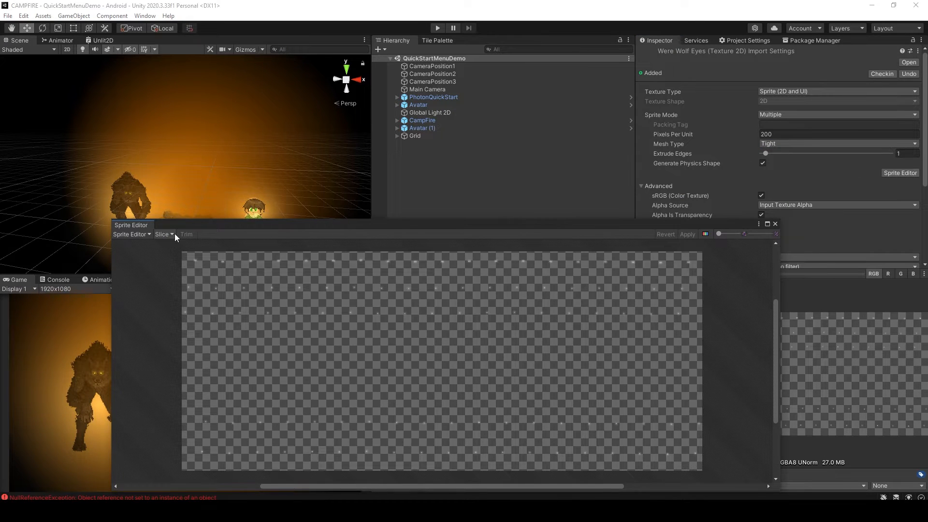
pyautogui.click(163, 234)
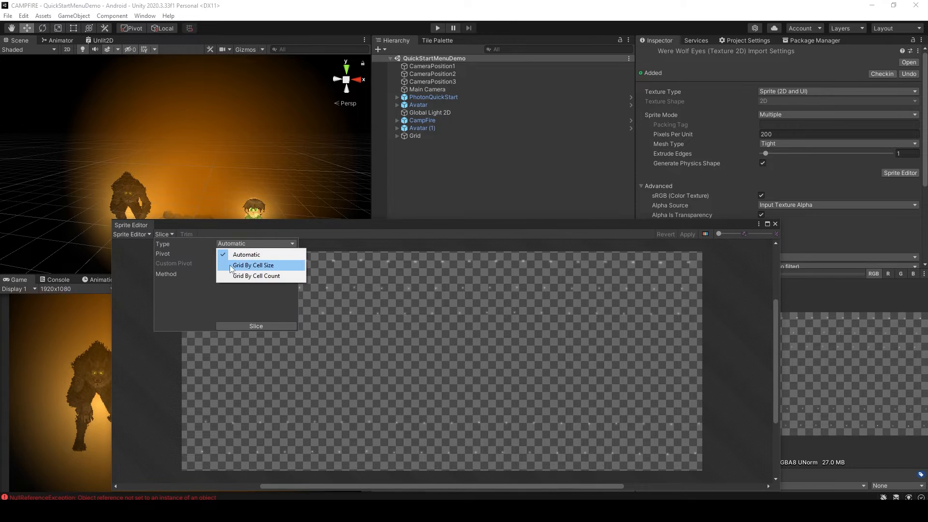
pyautogui.click(253, 264)
pyautogui.write('2')
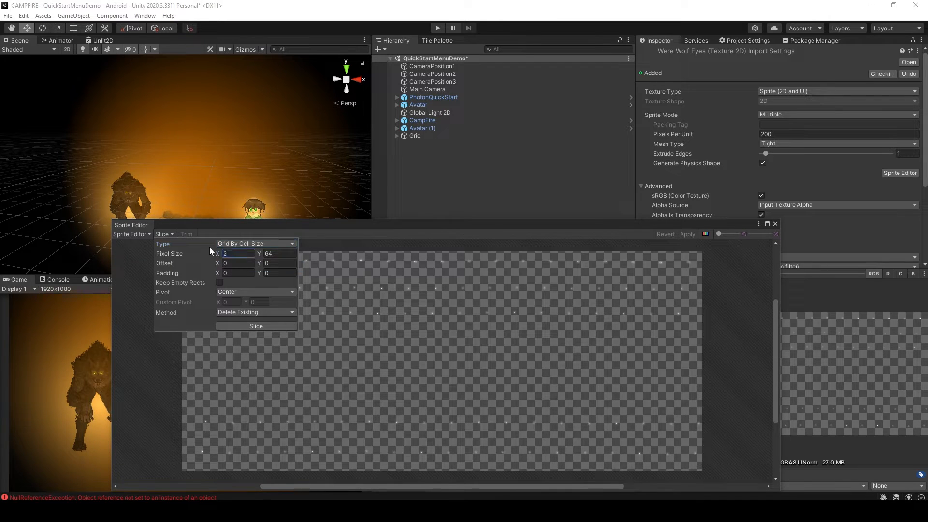
pyautogui.write('80')
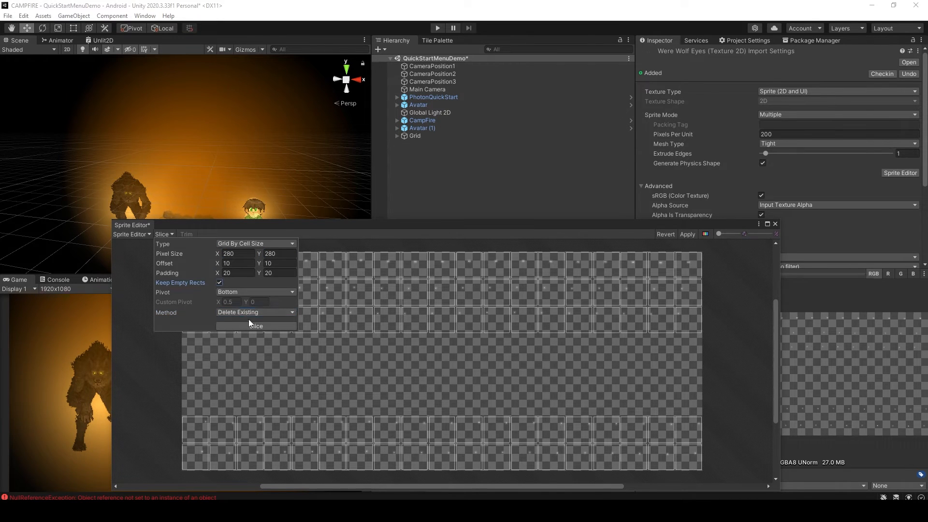
pyautogui.click(255, 326)
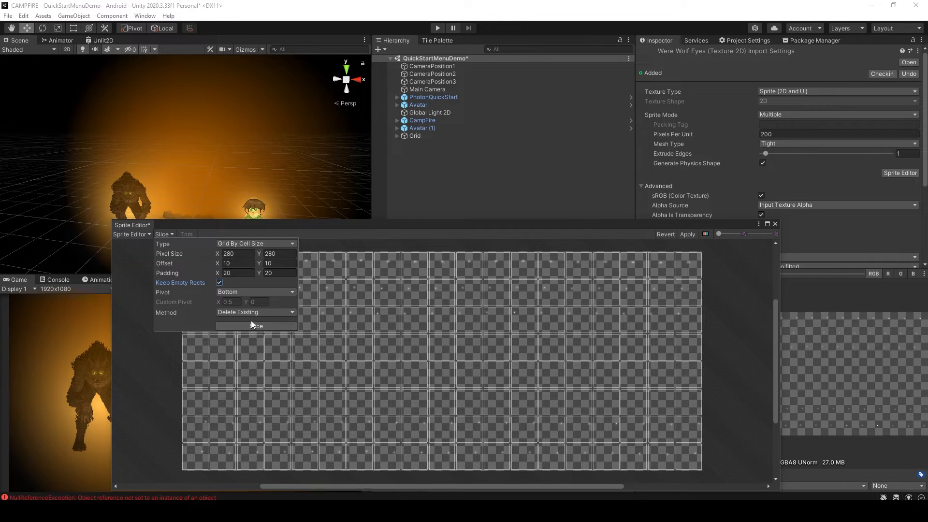
pyautogui.moveTo(309, 268)
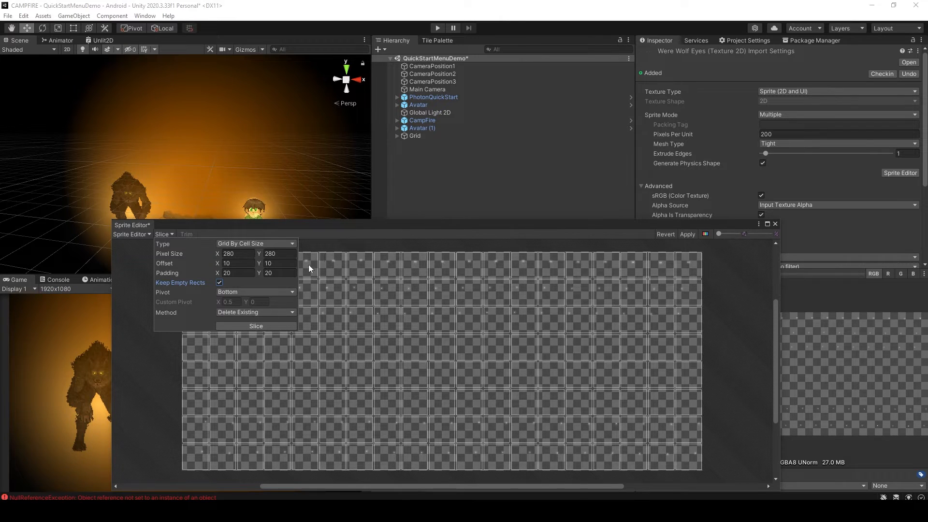
pyautogui.moveTo(429, 199)
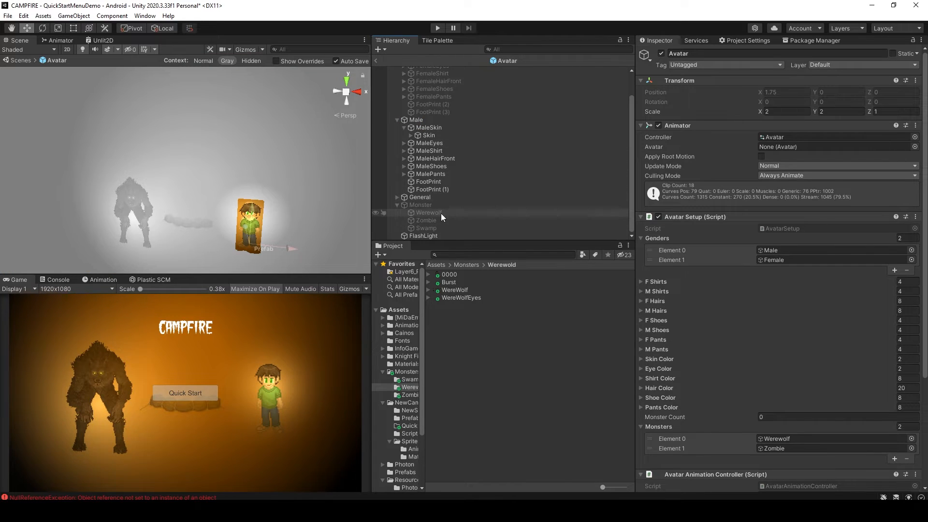
# Select the Werewolf object in the Hierarchy.
pyautogui.click(419, 205)
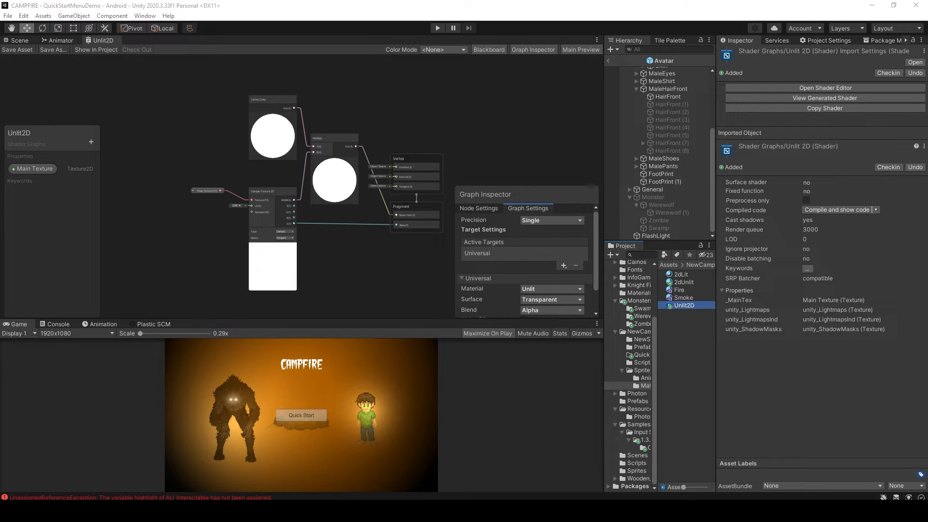
pyautogui.moveTo(903, 399)
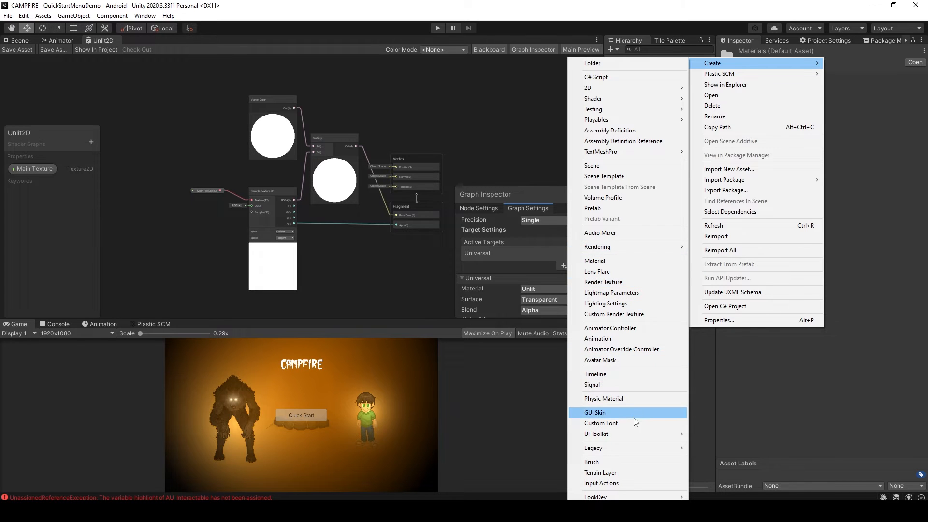
pyautogui.moveTo(593, 98)
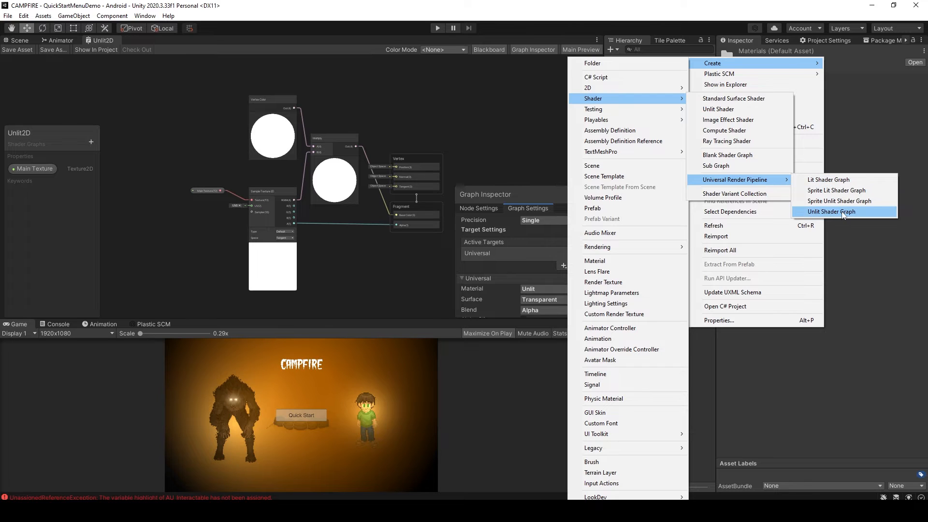
# Create the Unlit Shader Graph asset Unlit2d2 and open it for editing.
pyautogui.click(831, 212)
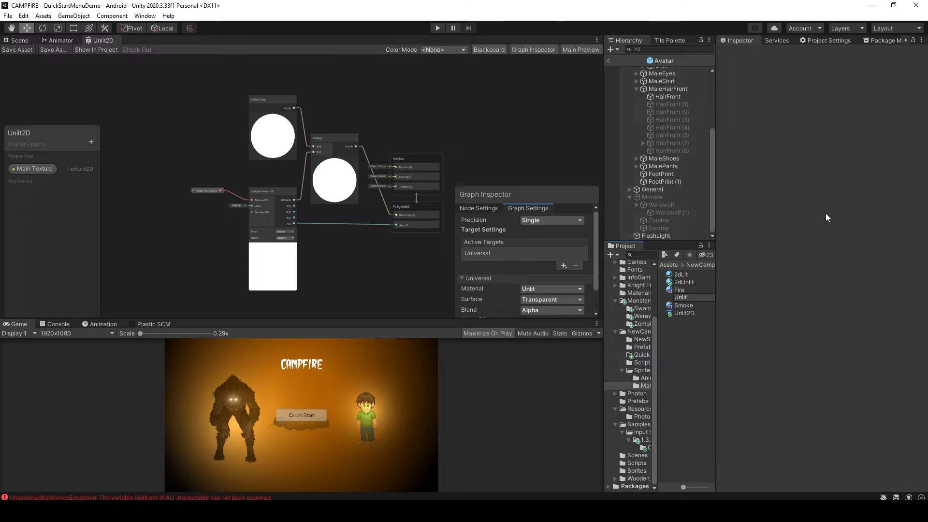
pyautogui.click(685, 313)
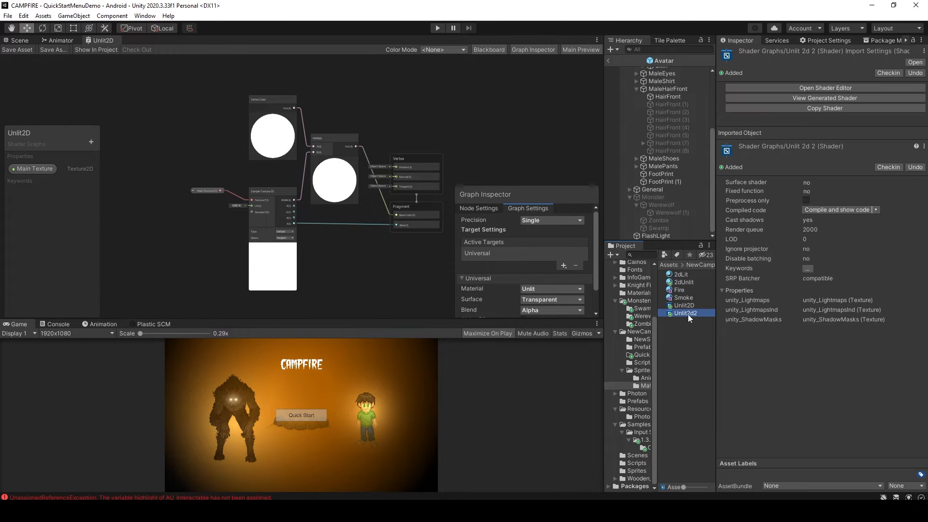
pyautogui.doubleClick(684, 305)
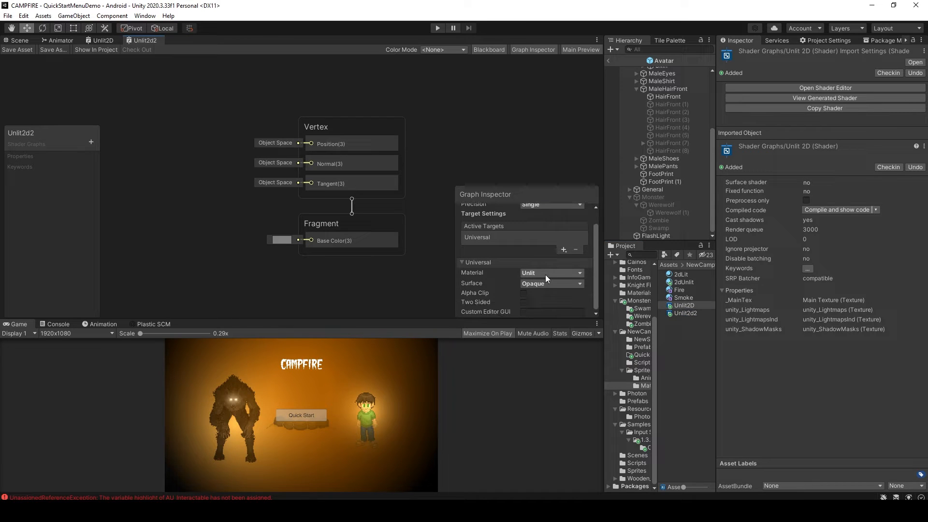
# Set Surface to Transparent and give mainTexture the reference _MainTex.
pyautogui.click(550, 283)
pyautogui.write('mainTexture')
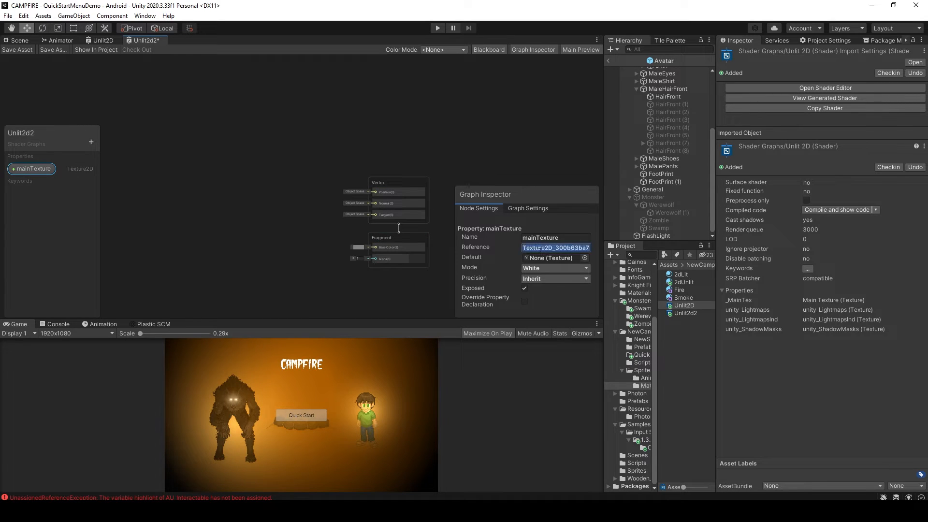
pyautogui.write('_MainTex')
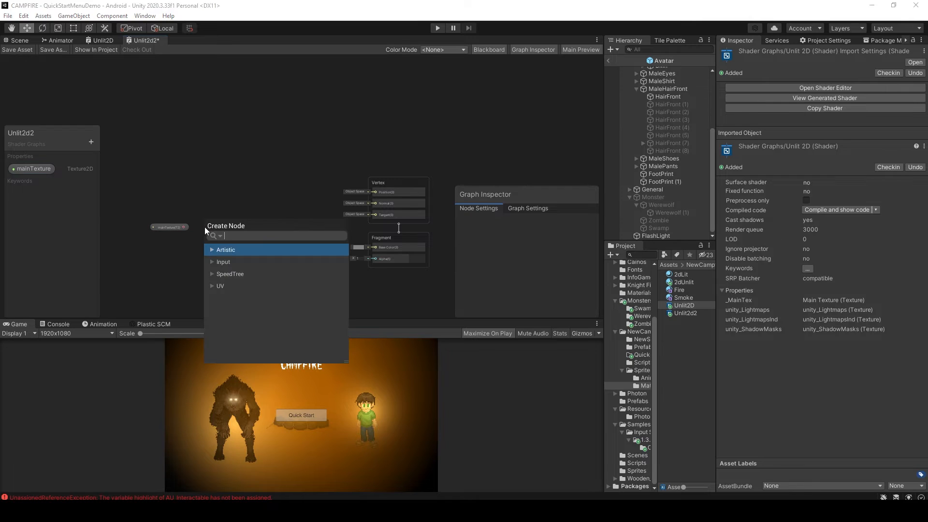
# Add Sample Texture 2D and Vertex Color nodes, wiring the multiplied colour into Base Color.
pyautogui.write('sample')
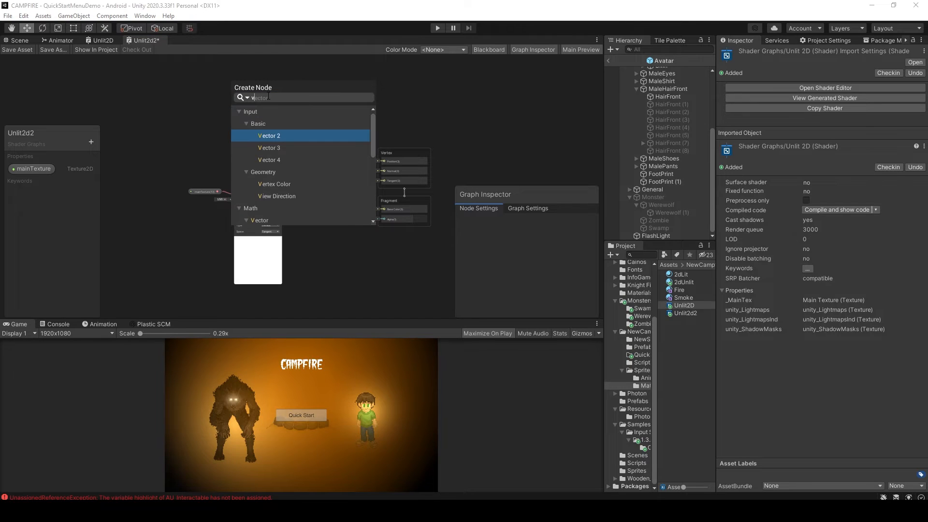
pyautogui.write('ver')
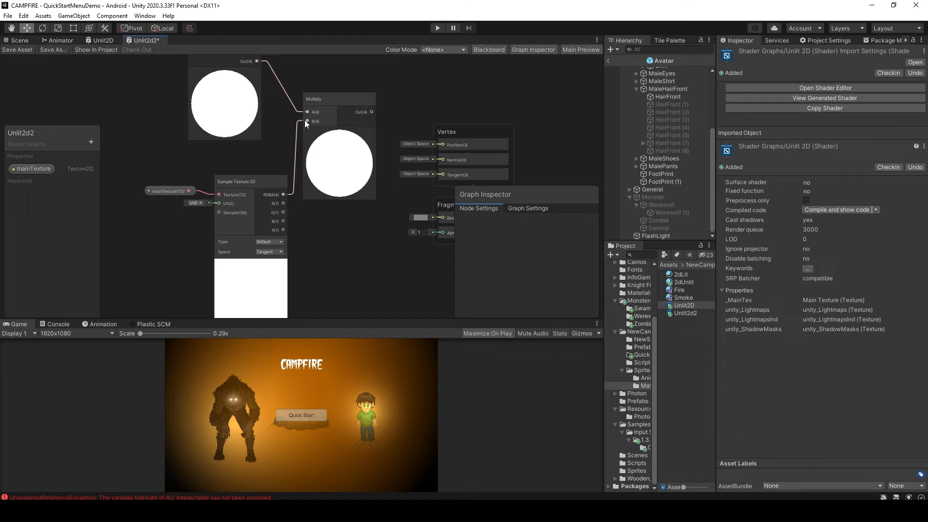
pyautogui.moveTo(366, 117)
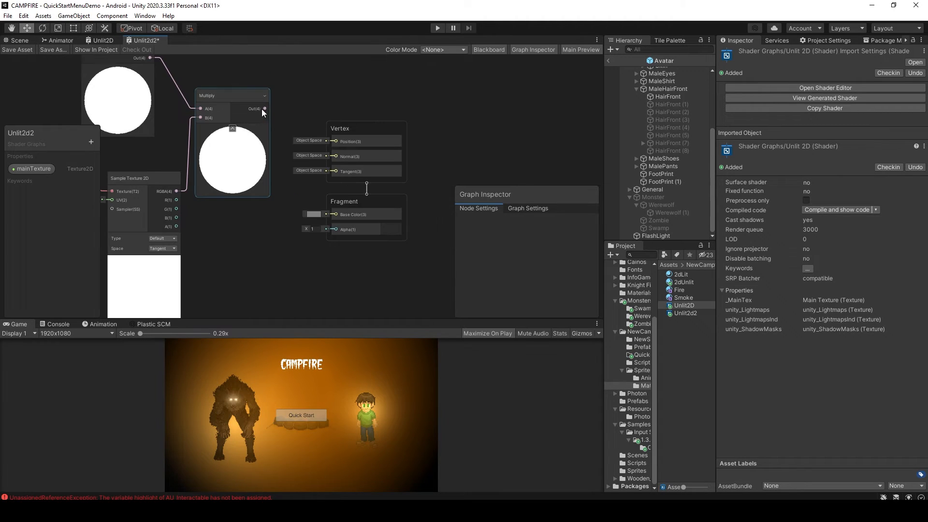
pyautogui.moveTo(264, 109); pyautogui.dragTo(335, 214)
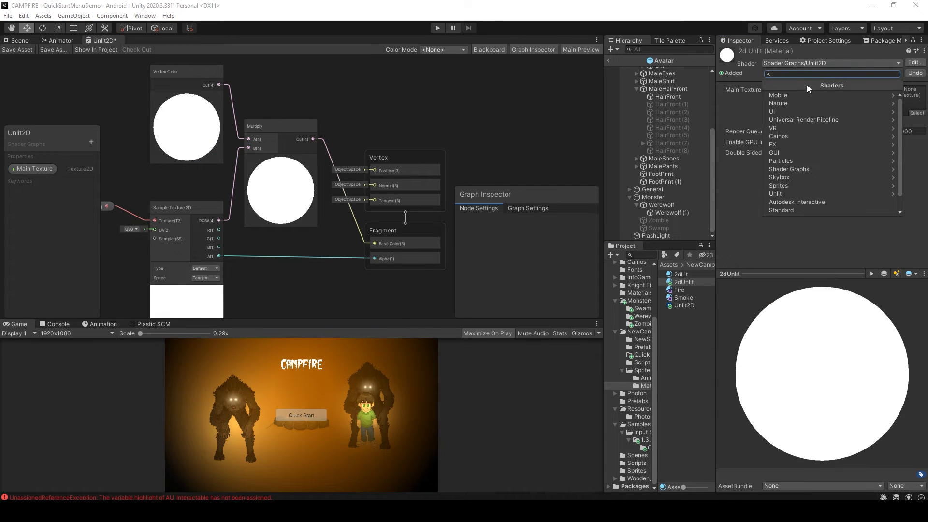
# Open the 2d Unlit material's Shader dropdown to choose Shader Graphs > Unlit2D.
pyautogui.click(789, 169)
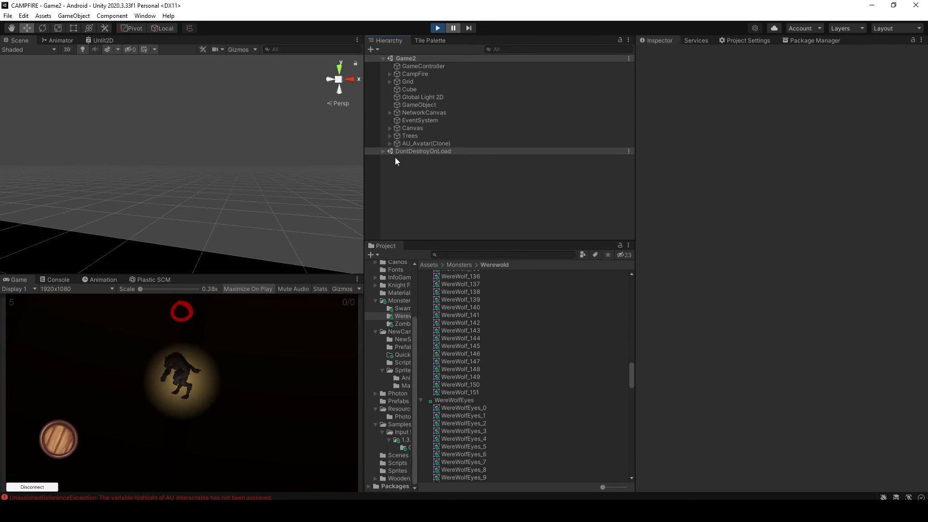
# Expand AU_Avatar(Clone) > Avatar > Monster > Werewolf in the Hierarchy to show Werewolf (1).
pyautogui.click(389, 143)
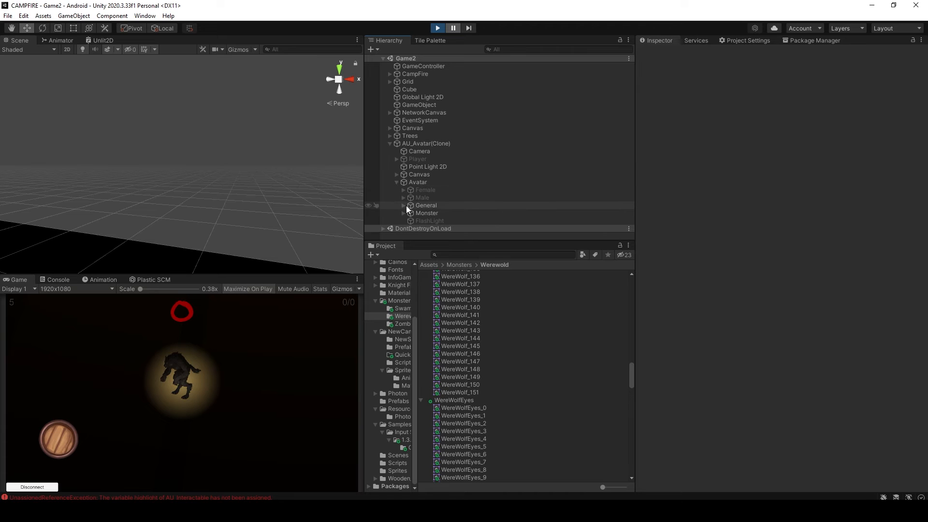
pyautogui.click(403, 213)
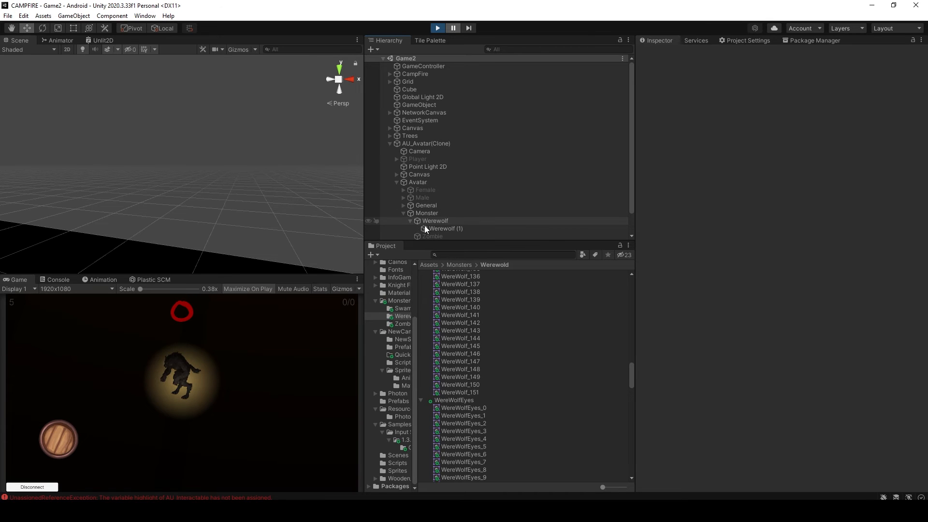
pyautogui.click(445, 228)
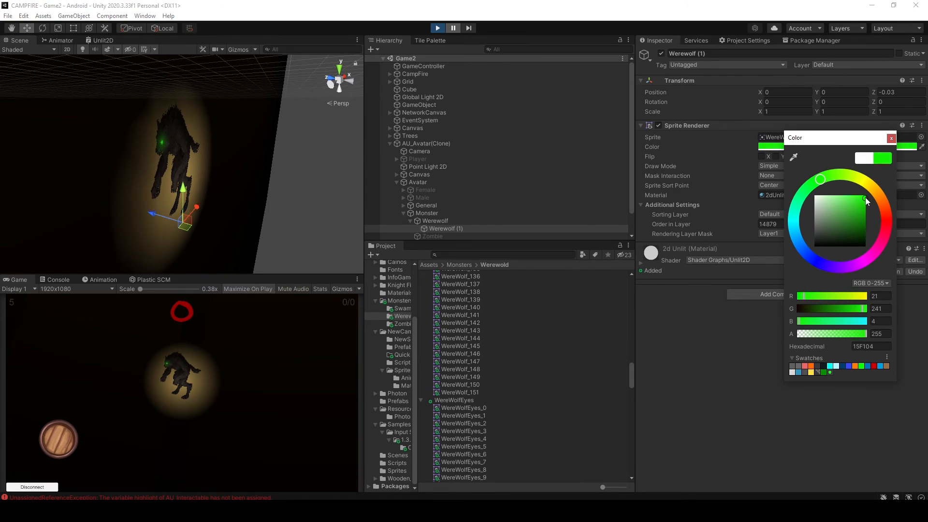
# Tint Werewolf (1)'s sprite green (15F104) and maximize the Game view to see the glowing eyes.
pyautogui.click(428, 167)
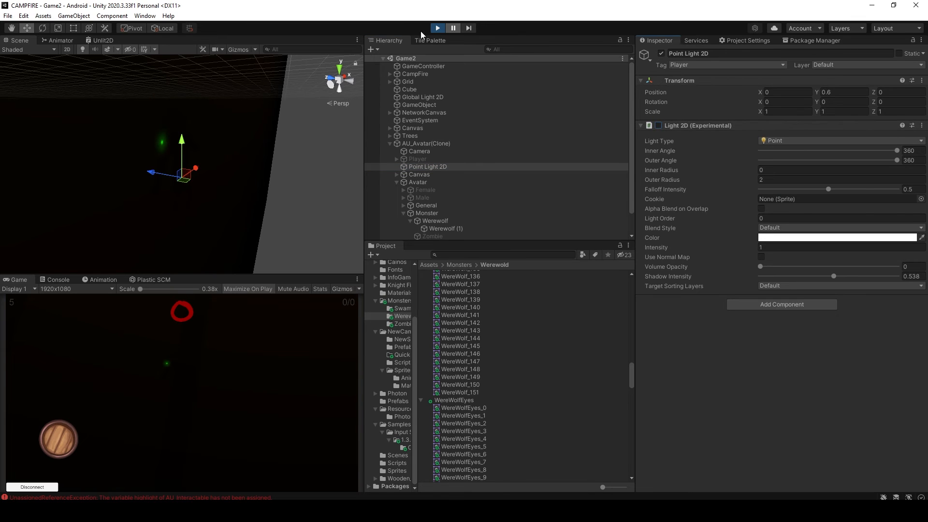
pyautogui.click(437, 28)
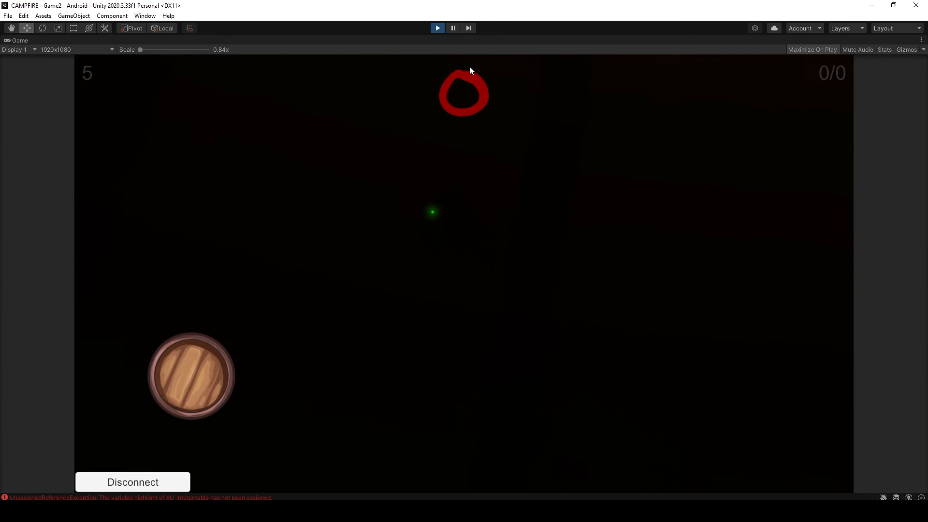